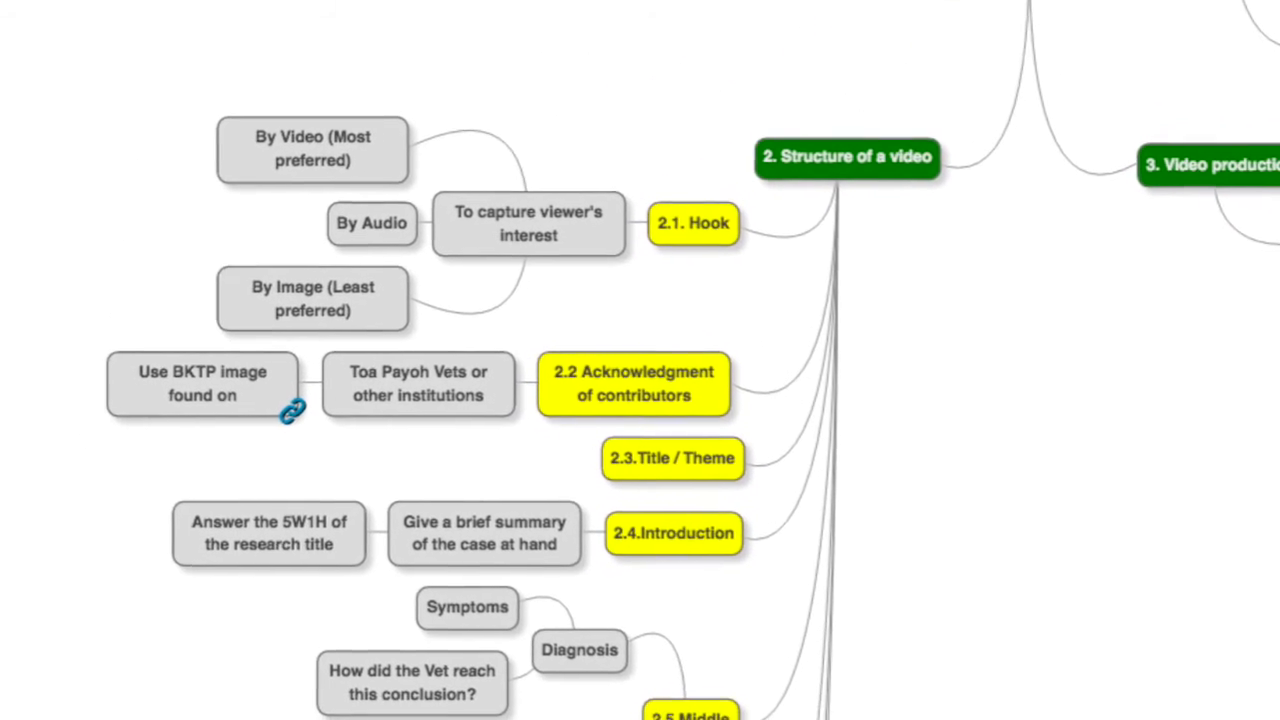
scroll(down, 3)
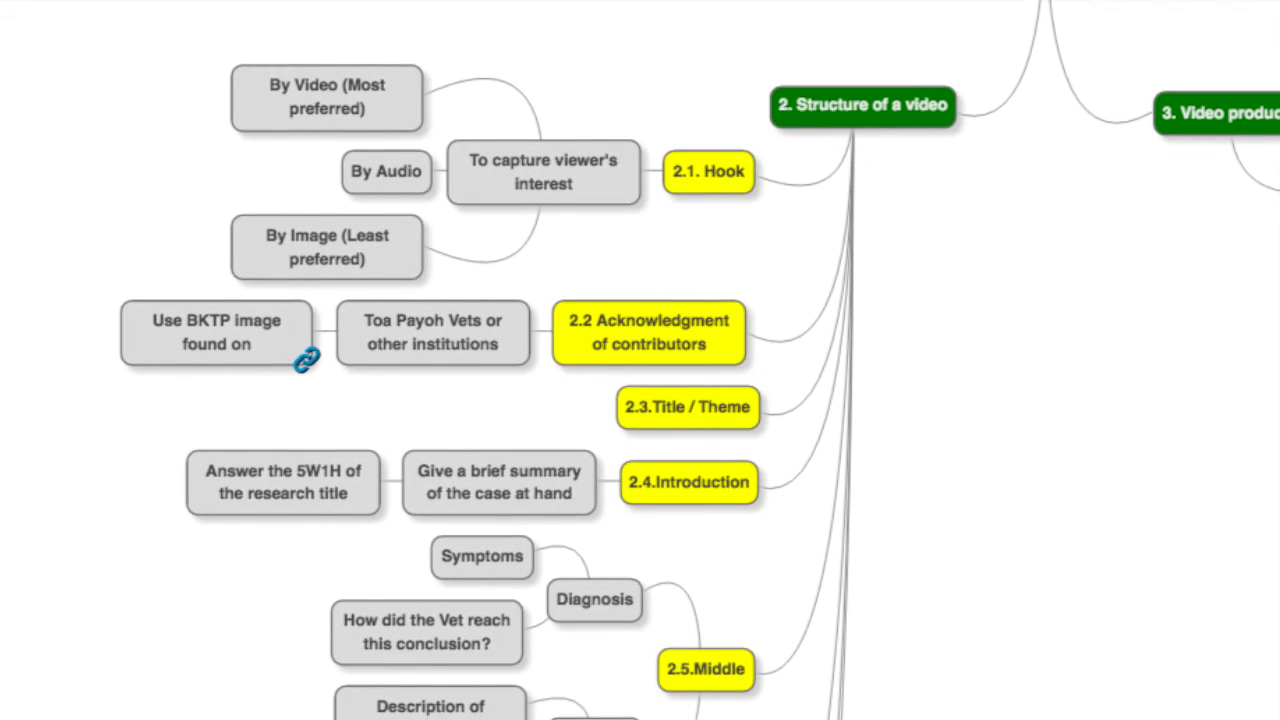
scroll(down, 3)
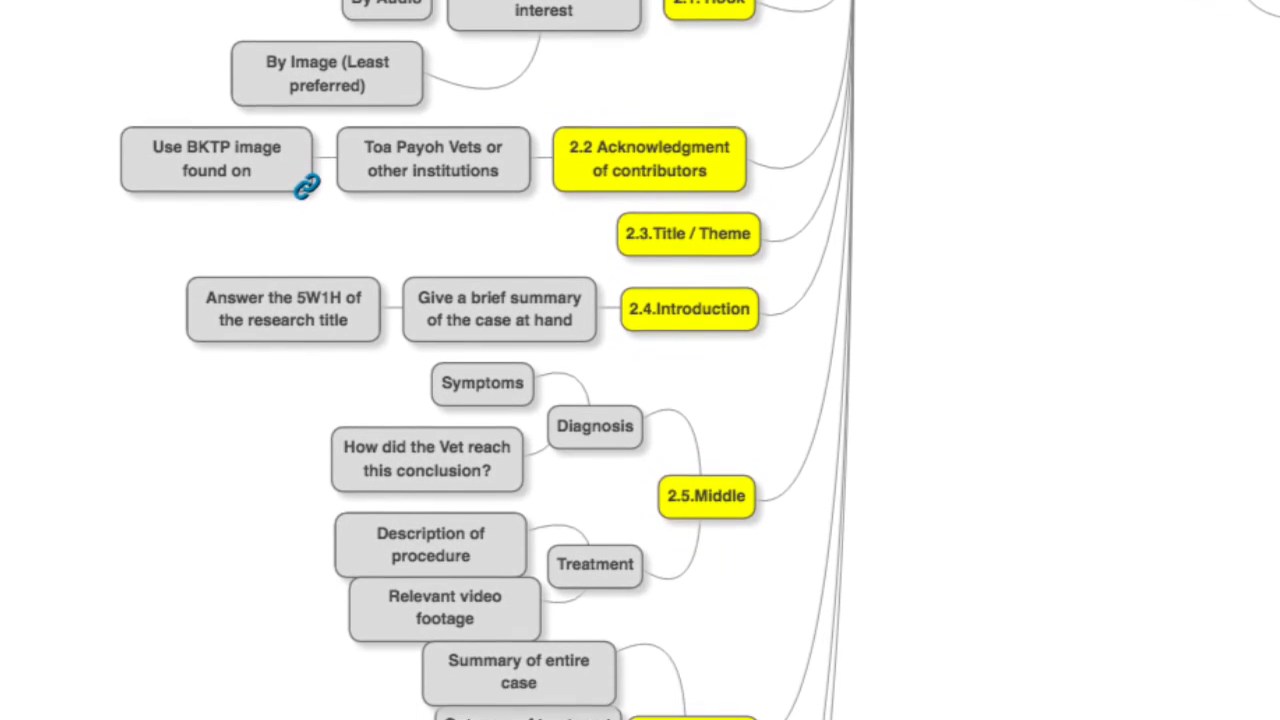
scroll(down, 3)
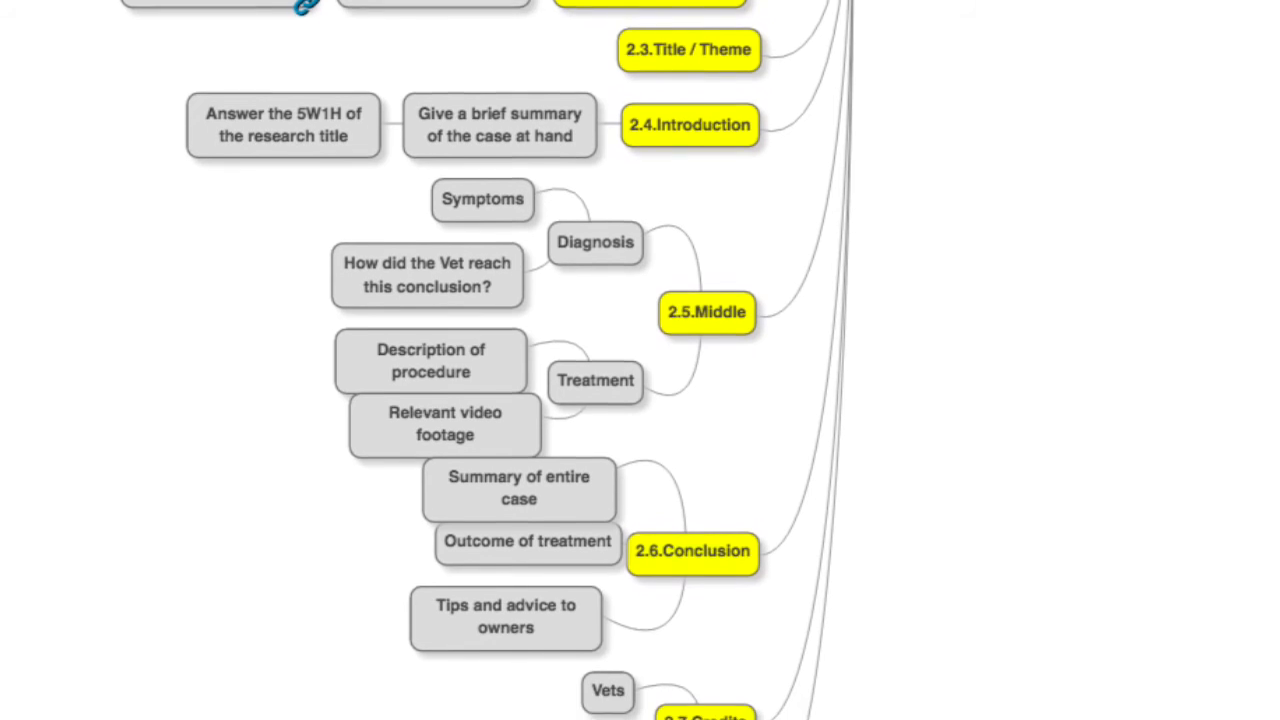
scroll(down, 3)
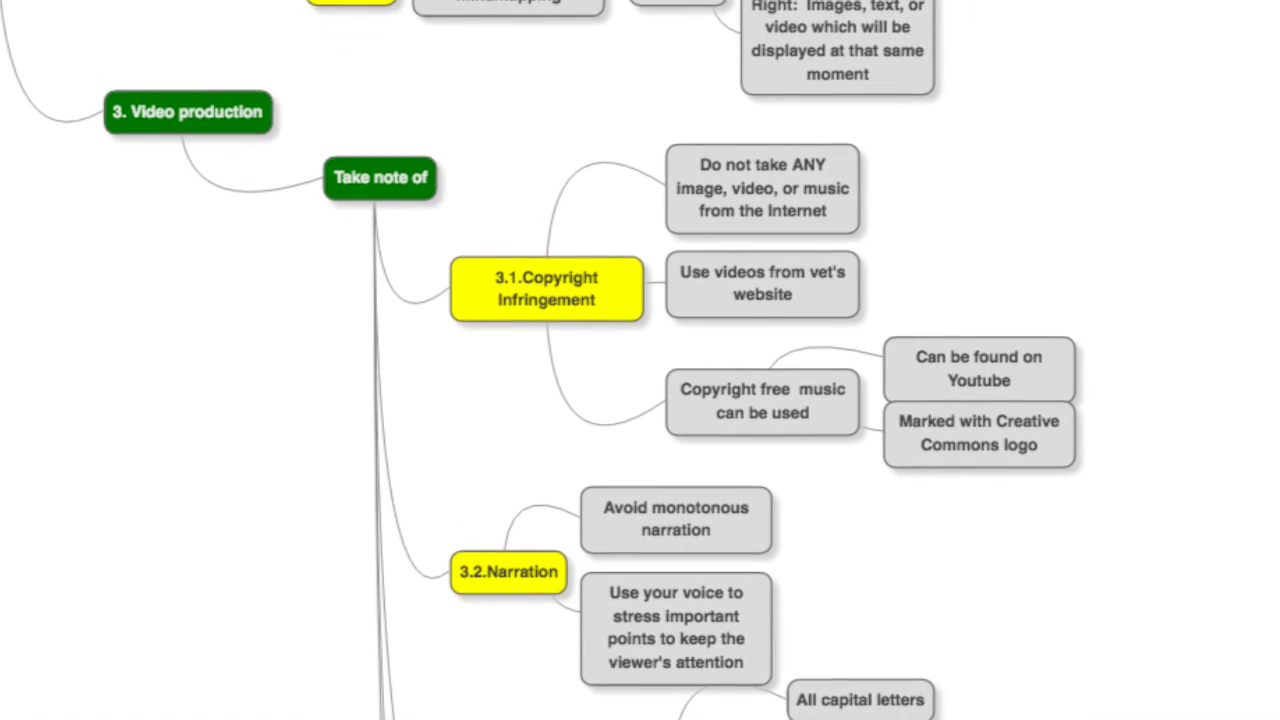
scroll(down, 3)
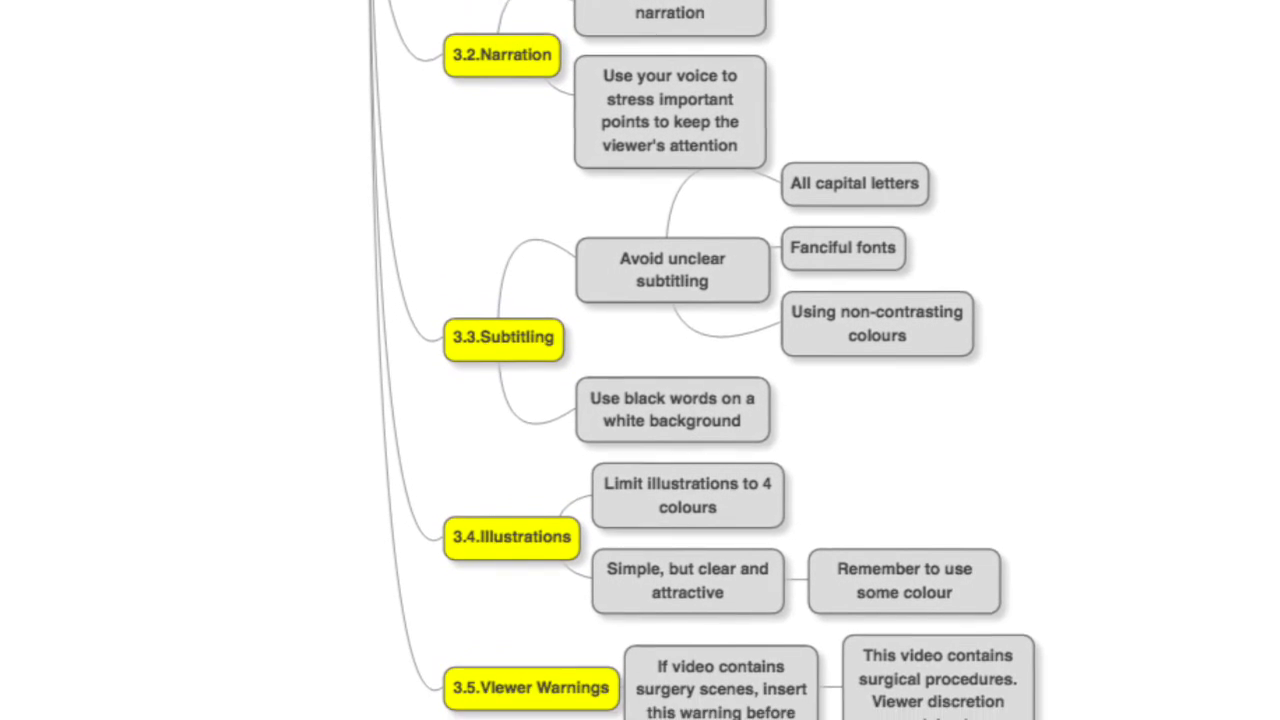
scroll(down, 3)
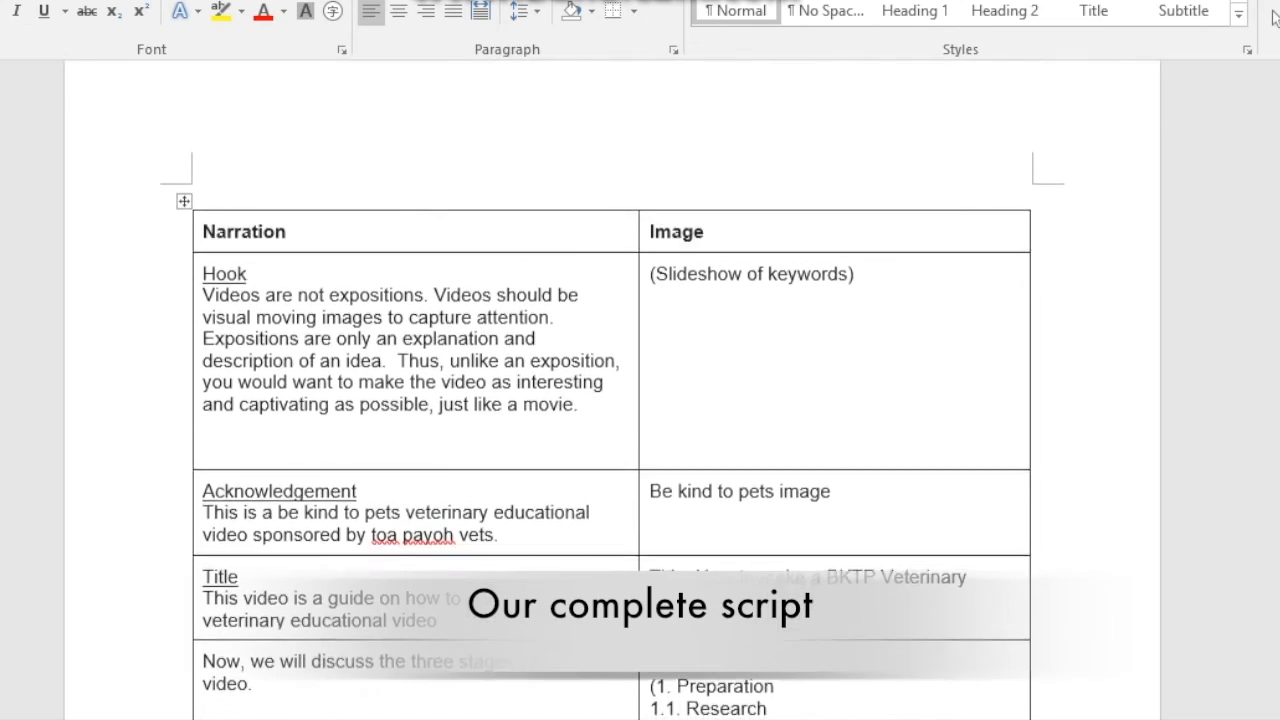
scroll(down, 3)
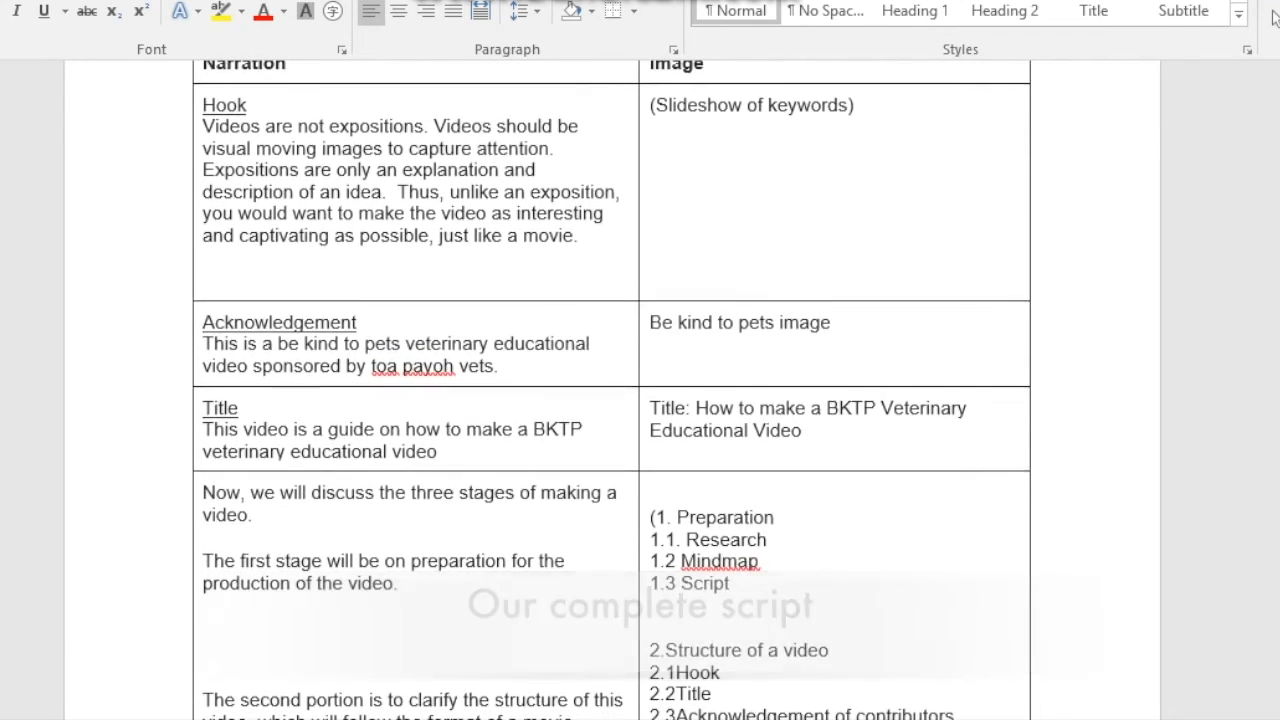
scroll(down, 3)
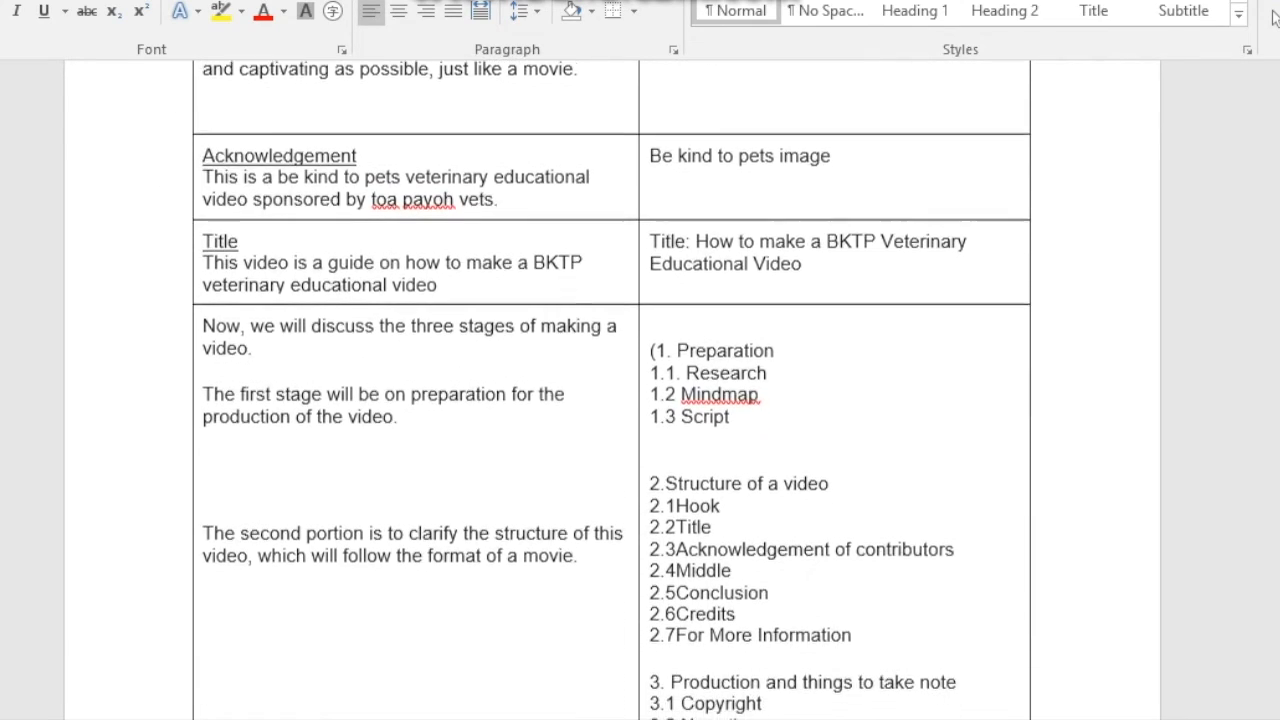
scroll(down, 3)
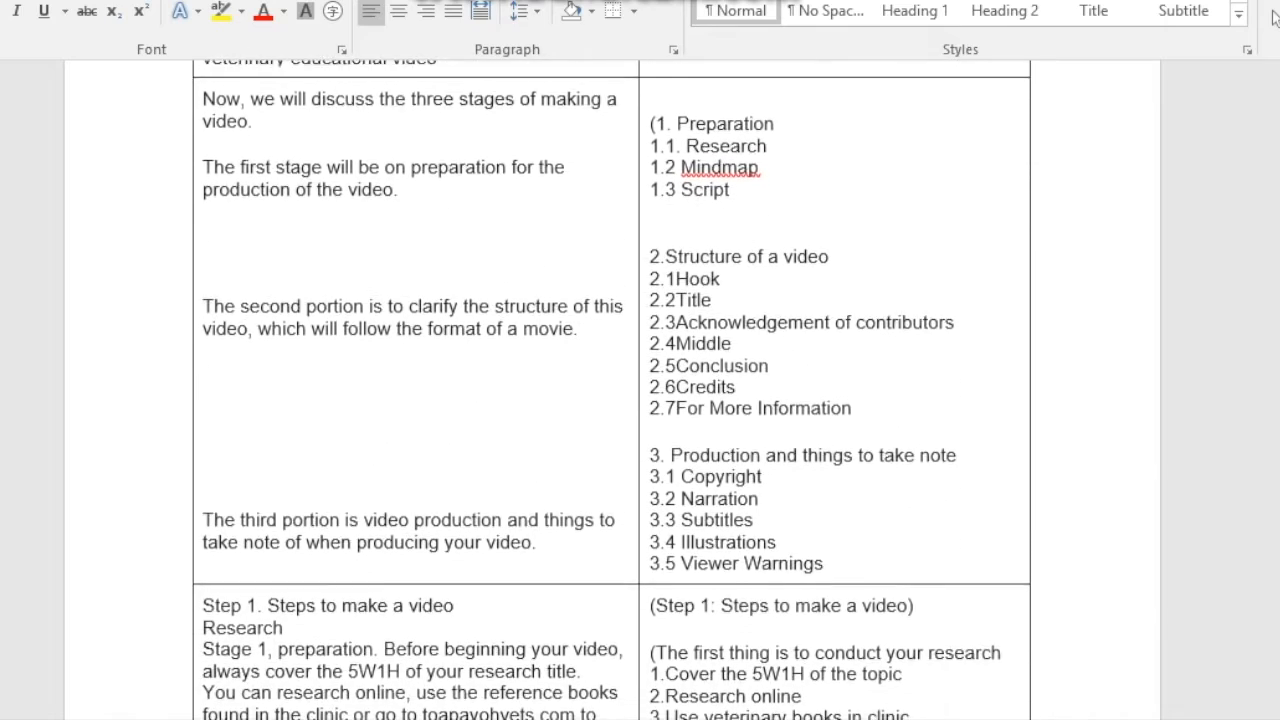
scroll(down, 3)
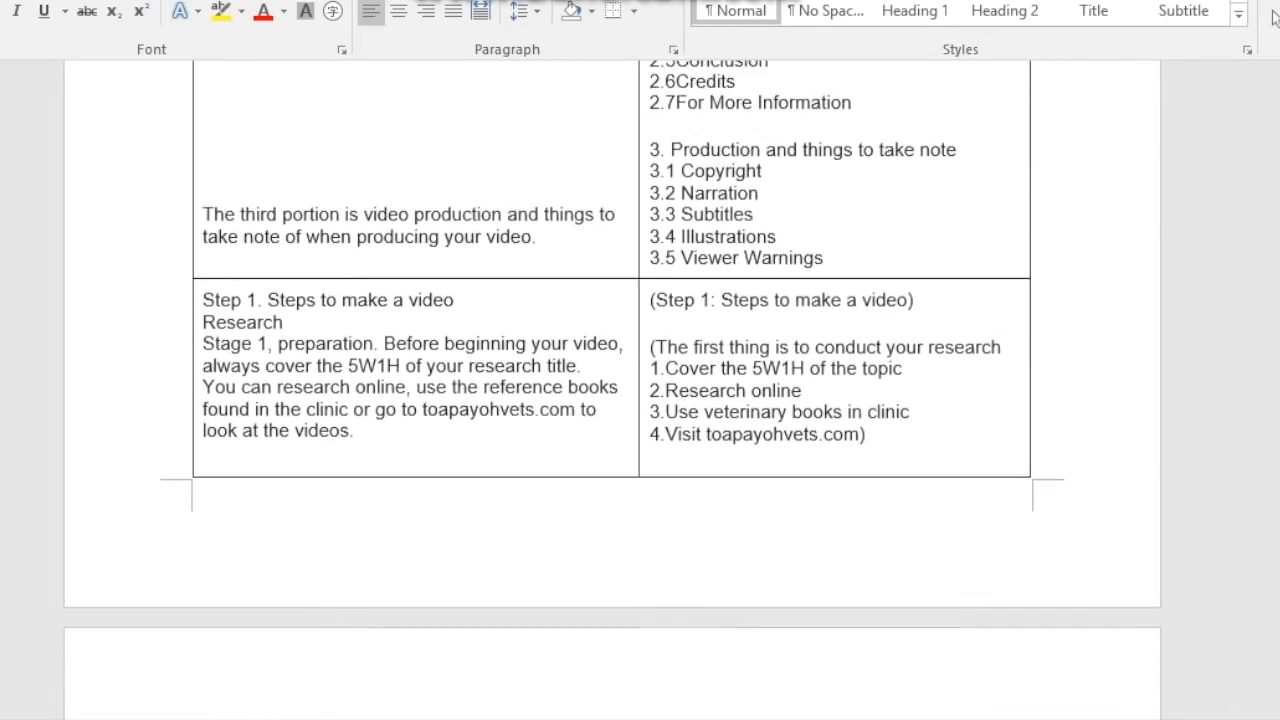
scroll(down, 3)
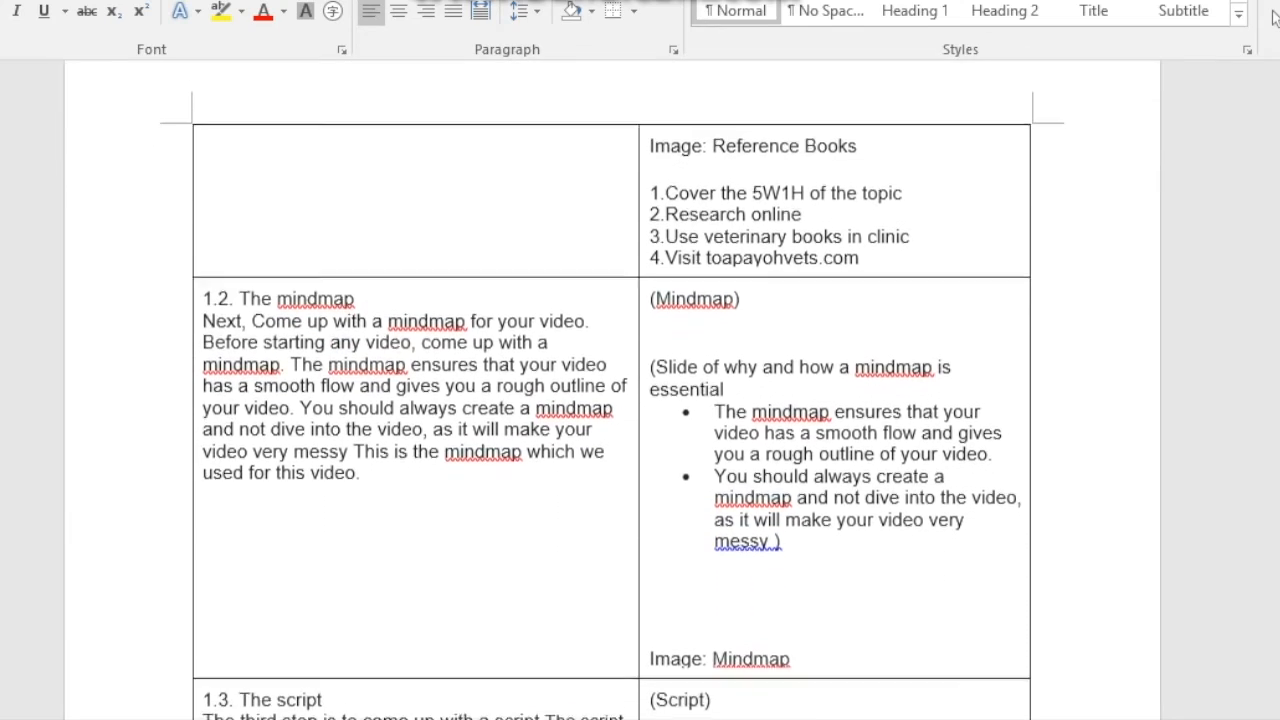
scroll(down, 3)
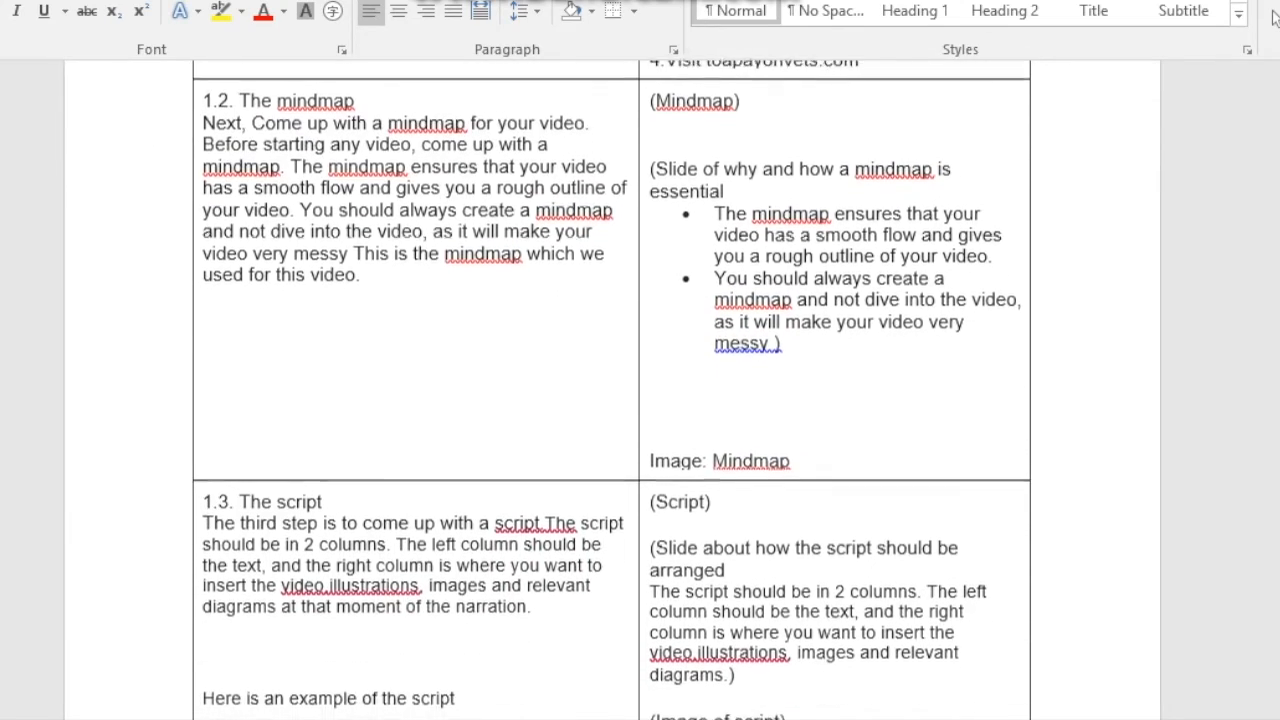
scroll(down, 3)
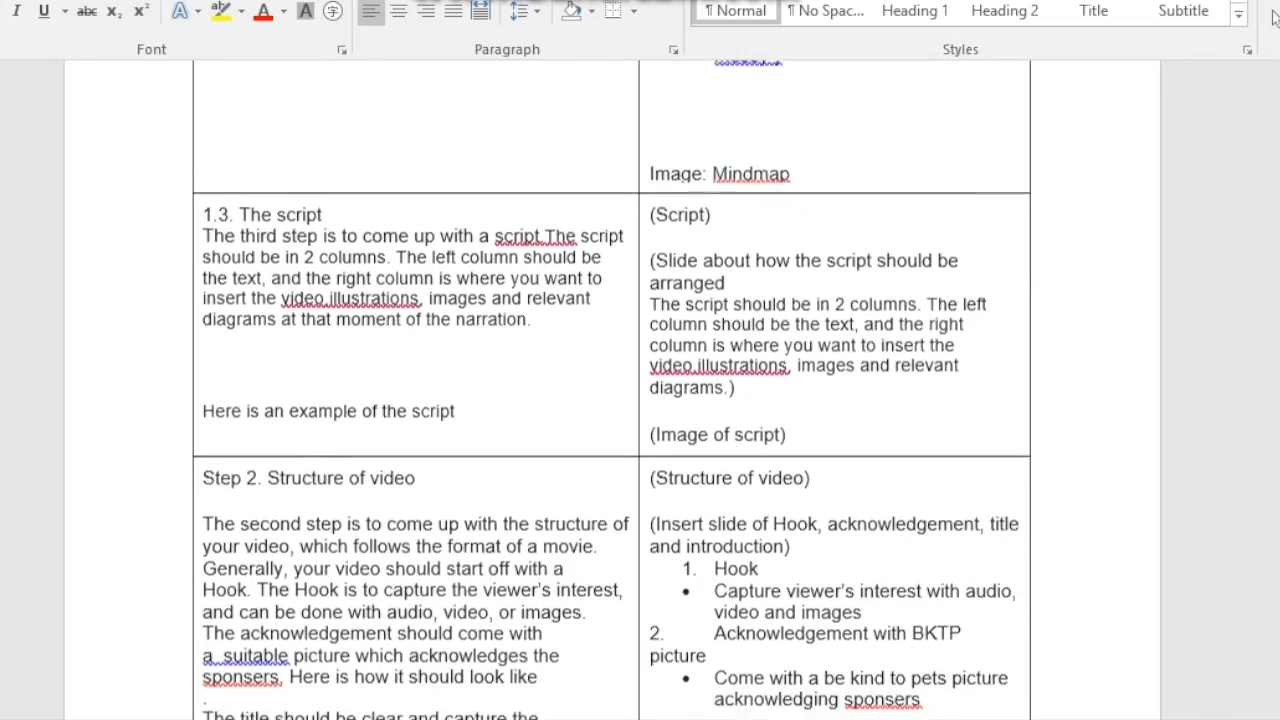
scroll(down, 3)
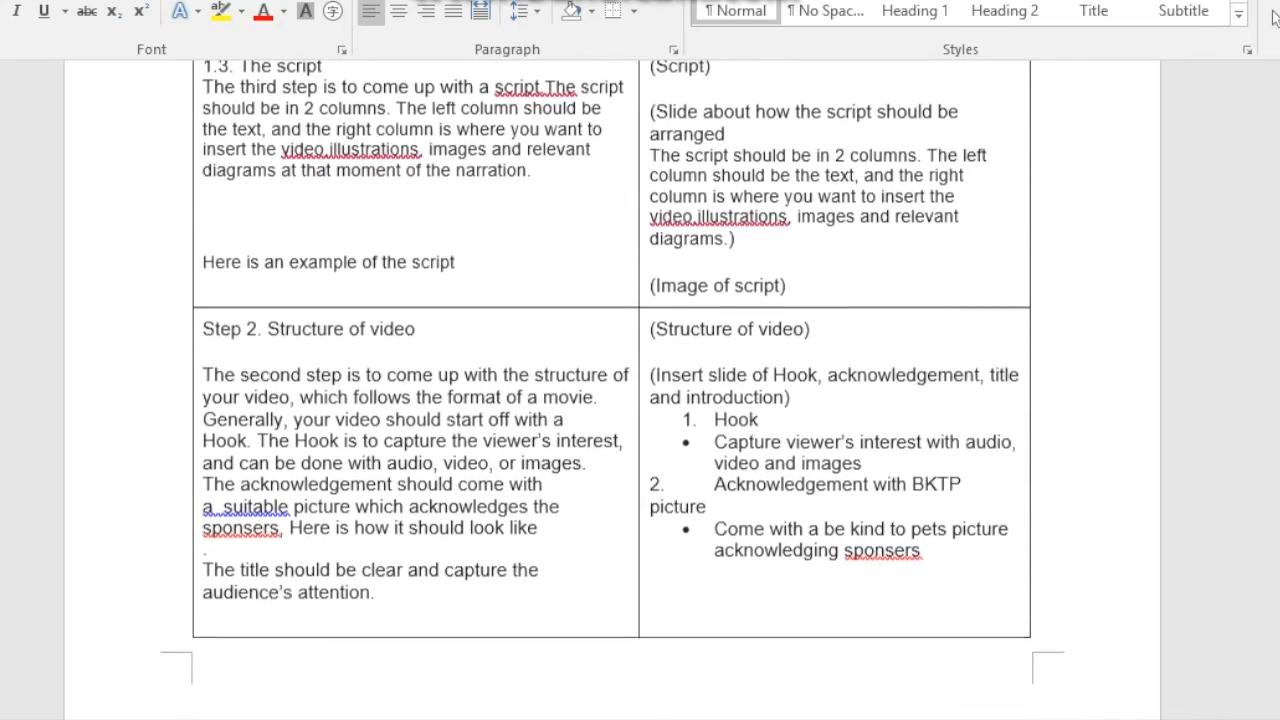
scroll(down, 3)
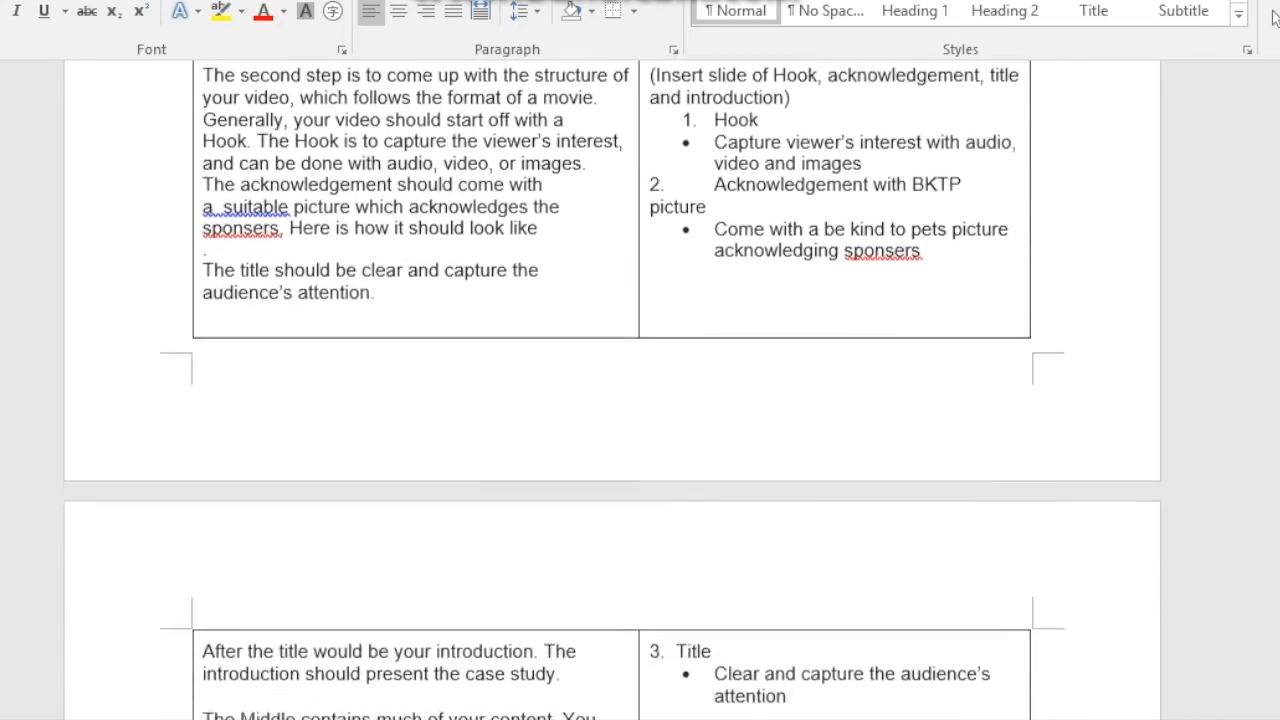
scroll(down, 3)
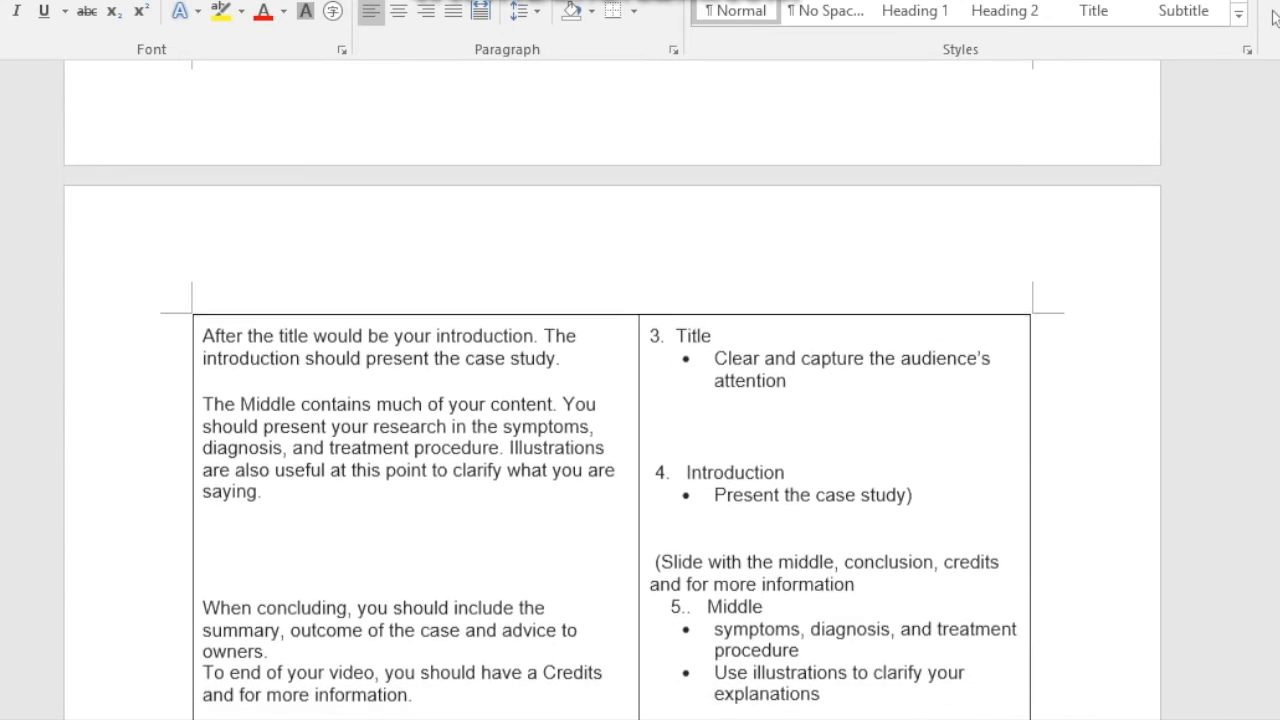
scroll(down, 3)
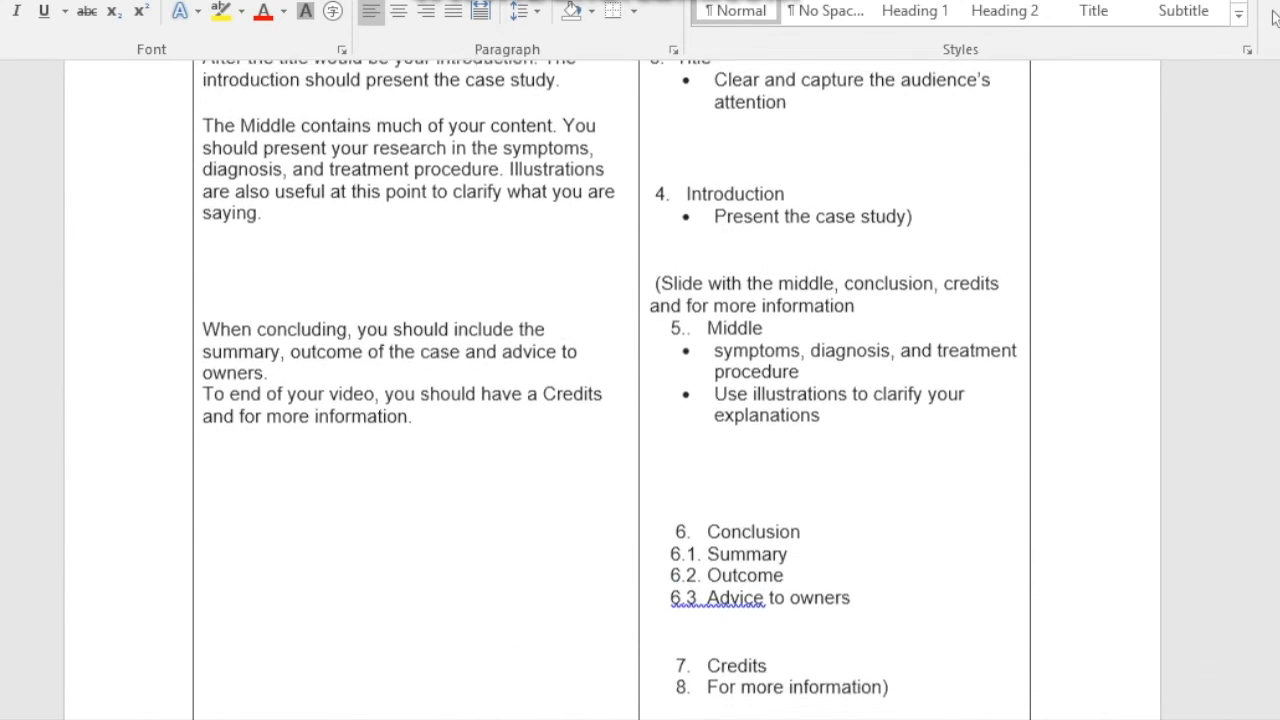
scroll(down, 3)
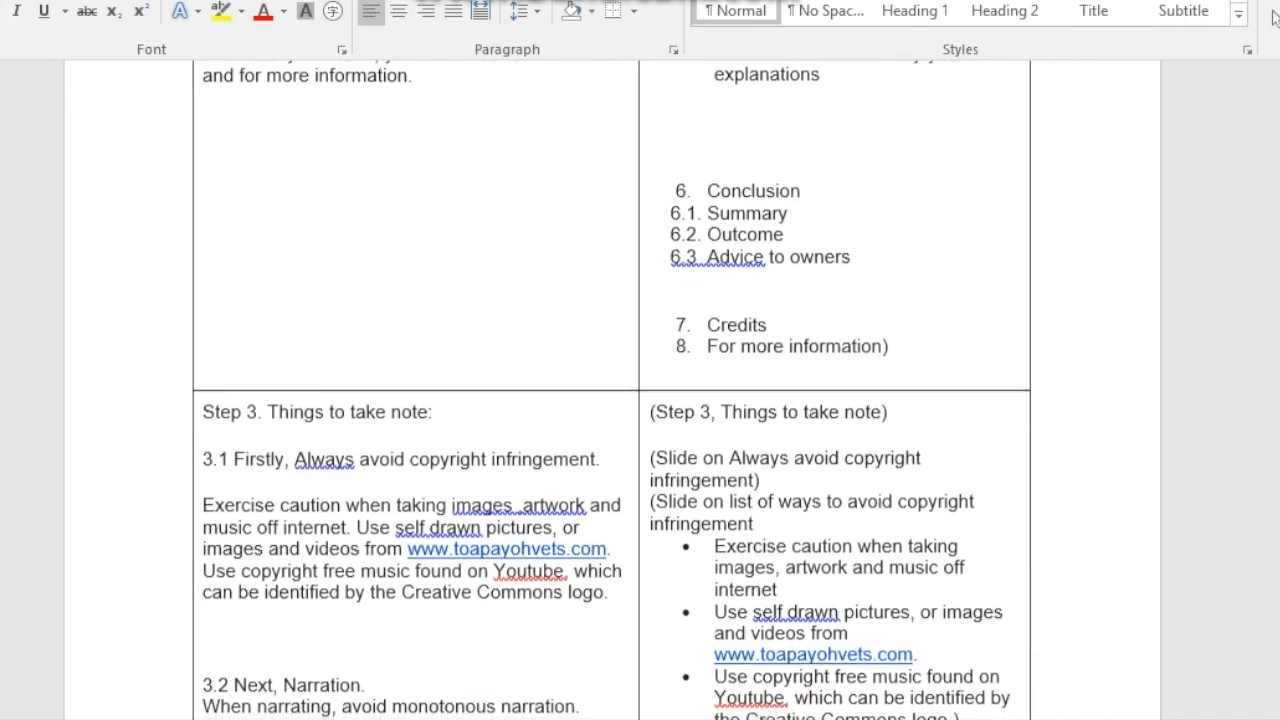
scroll(down, 3)
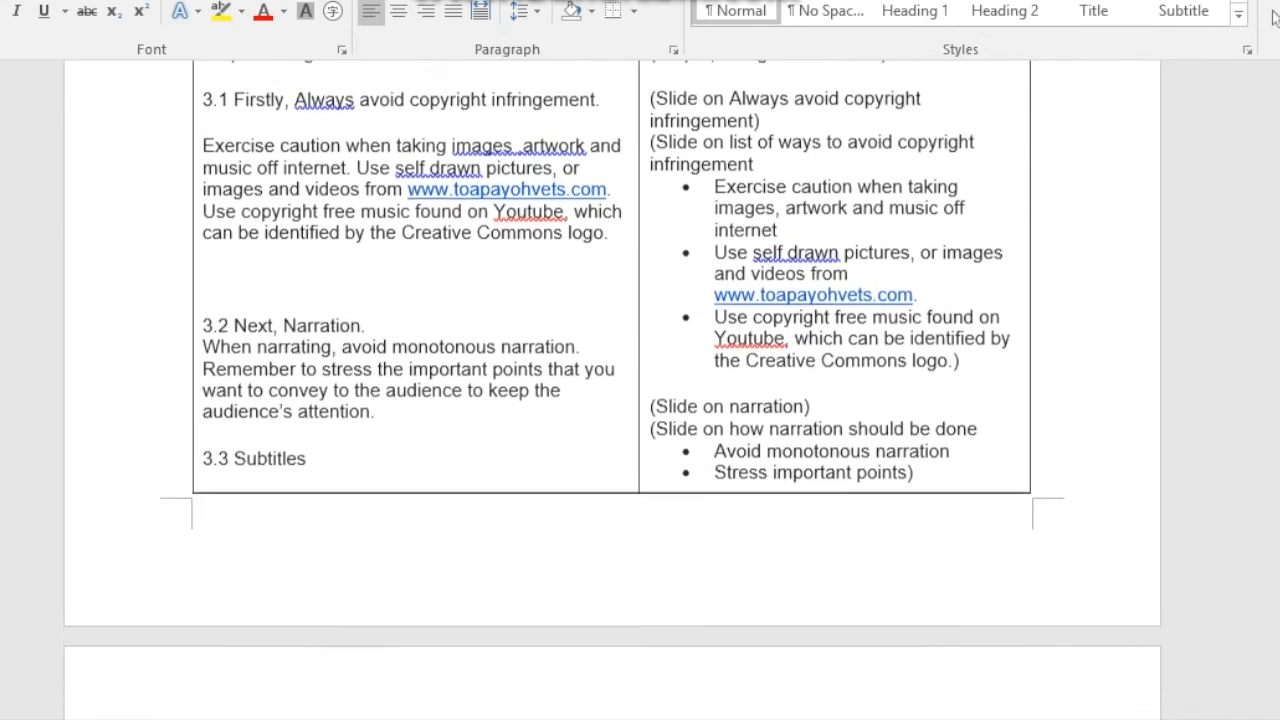
scroll(down, 3)
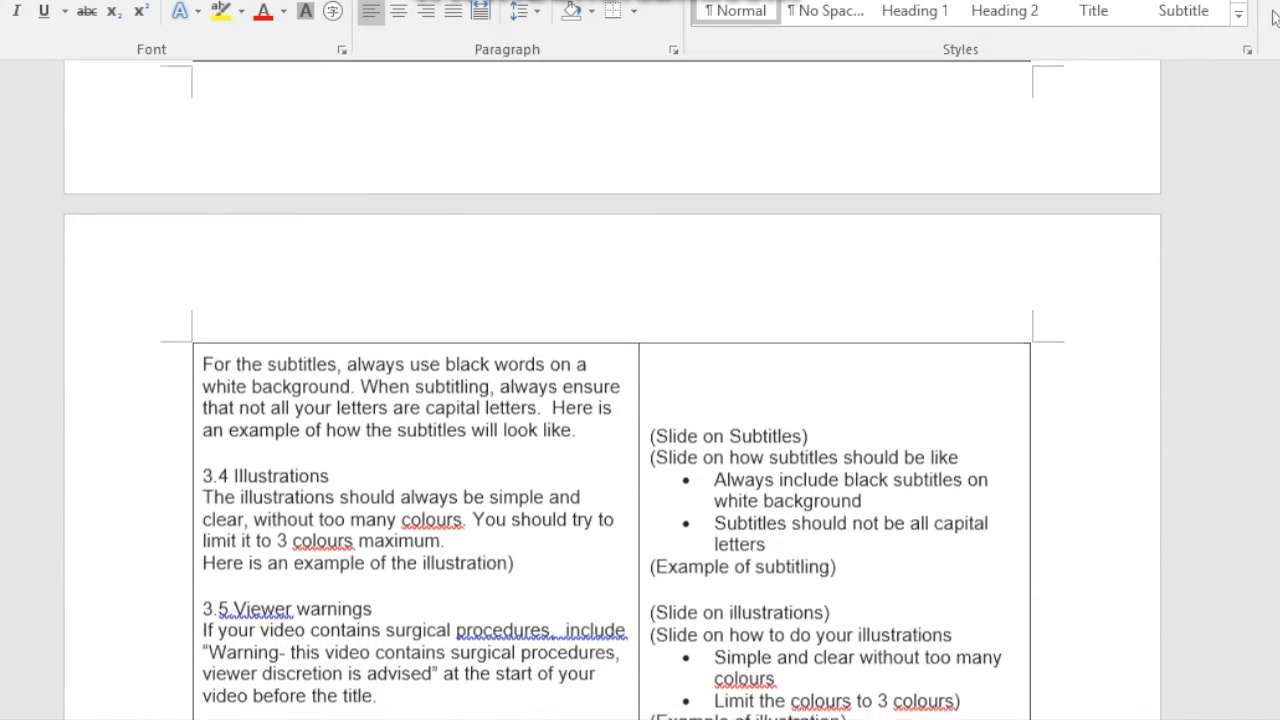
scroll(down, 3)
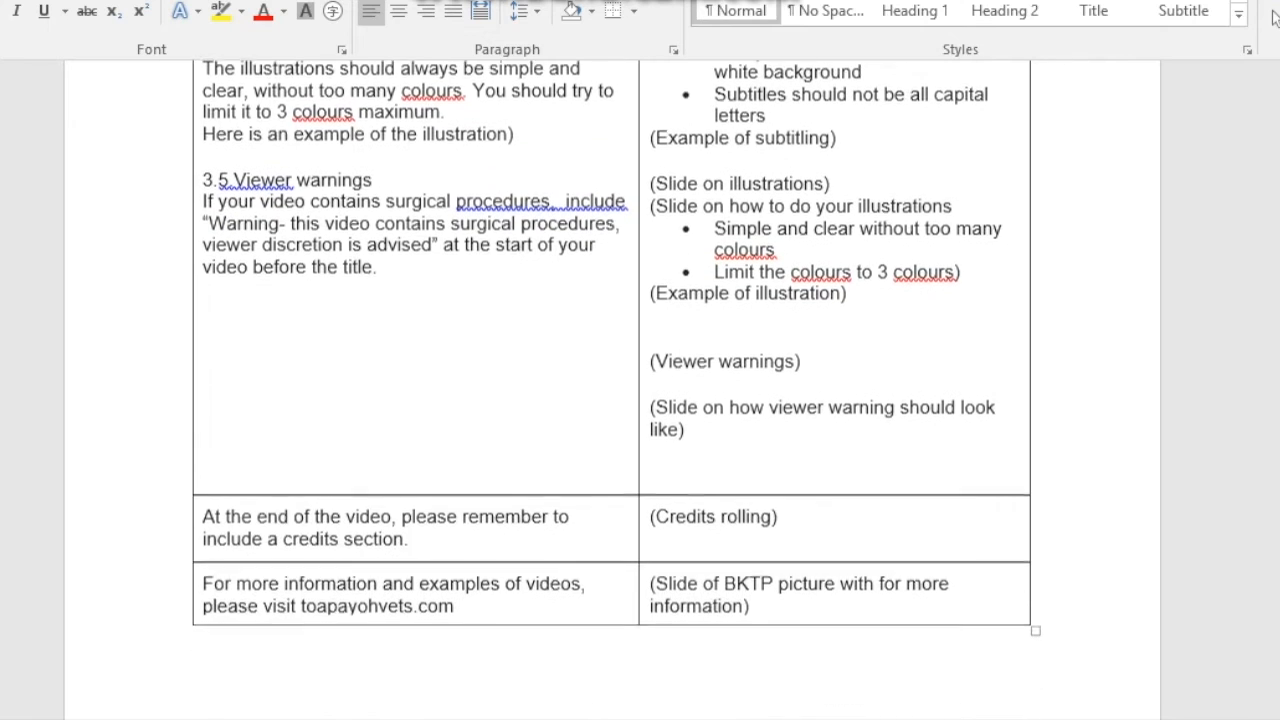
scroll(down, 3)
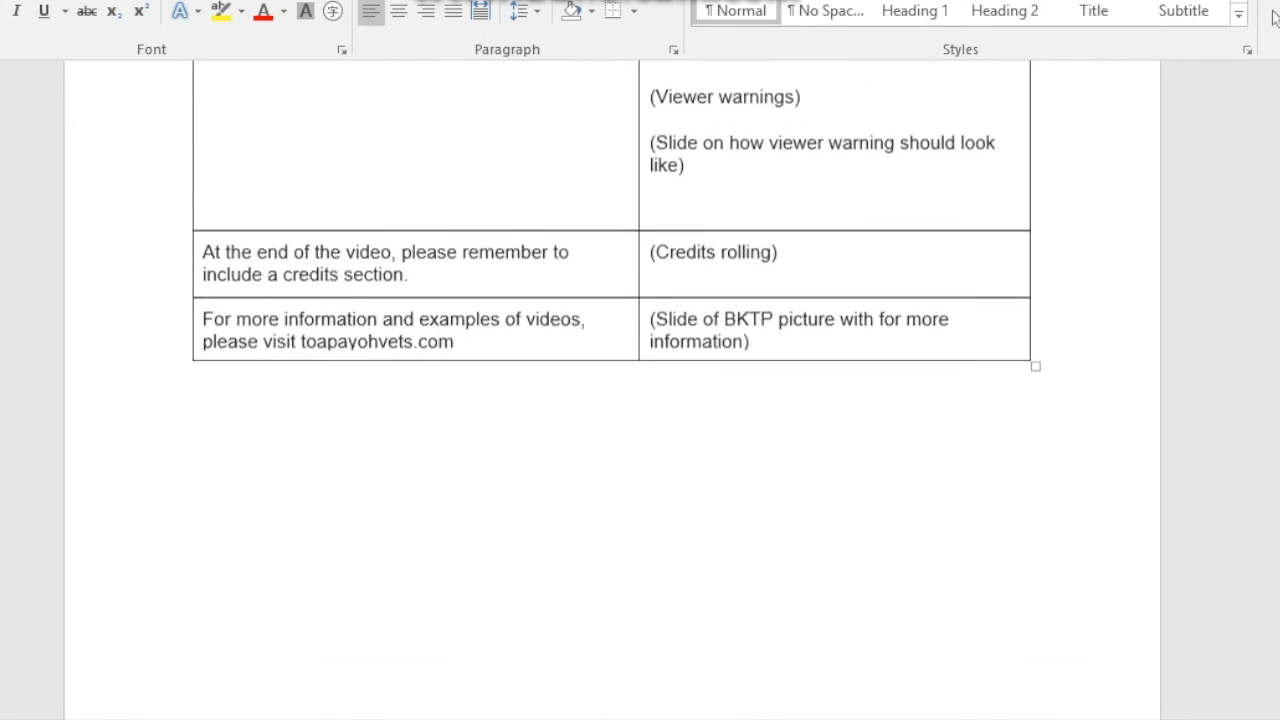
scroll(down, 3)
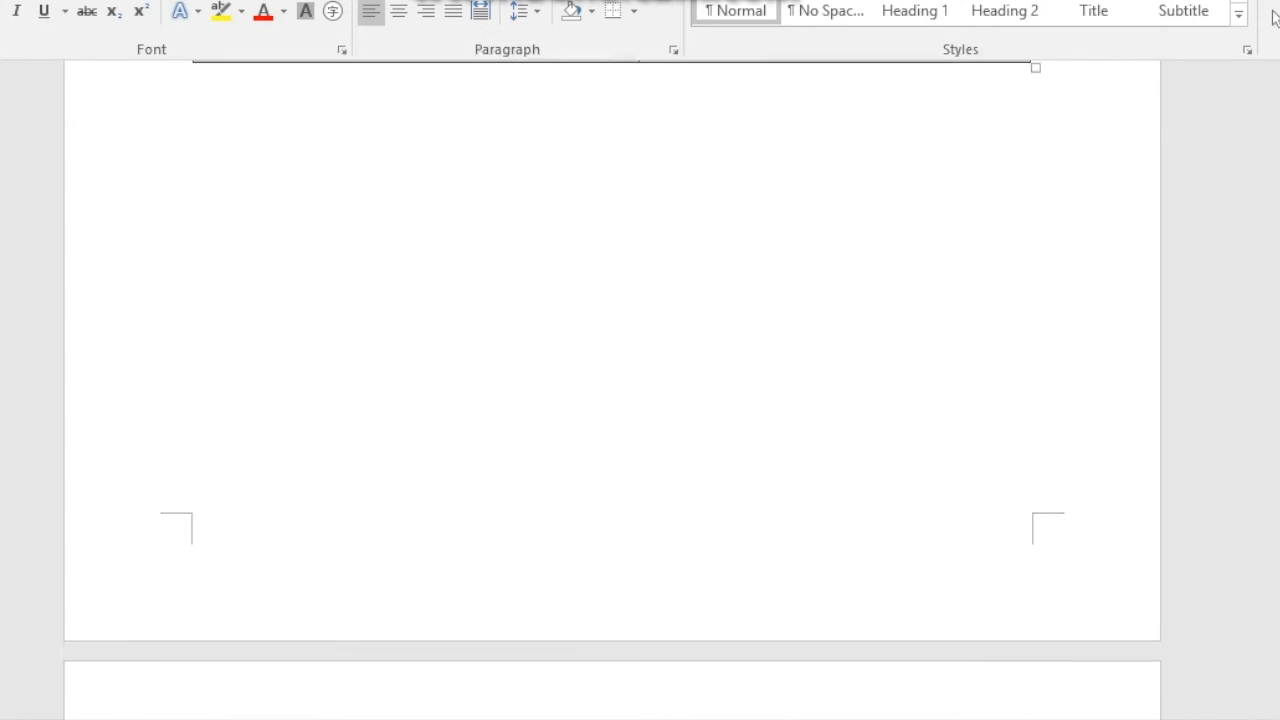